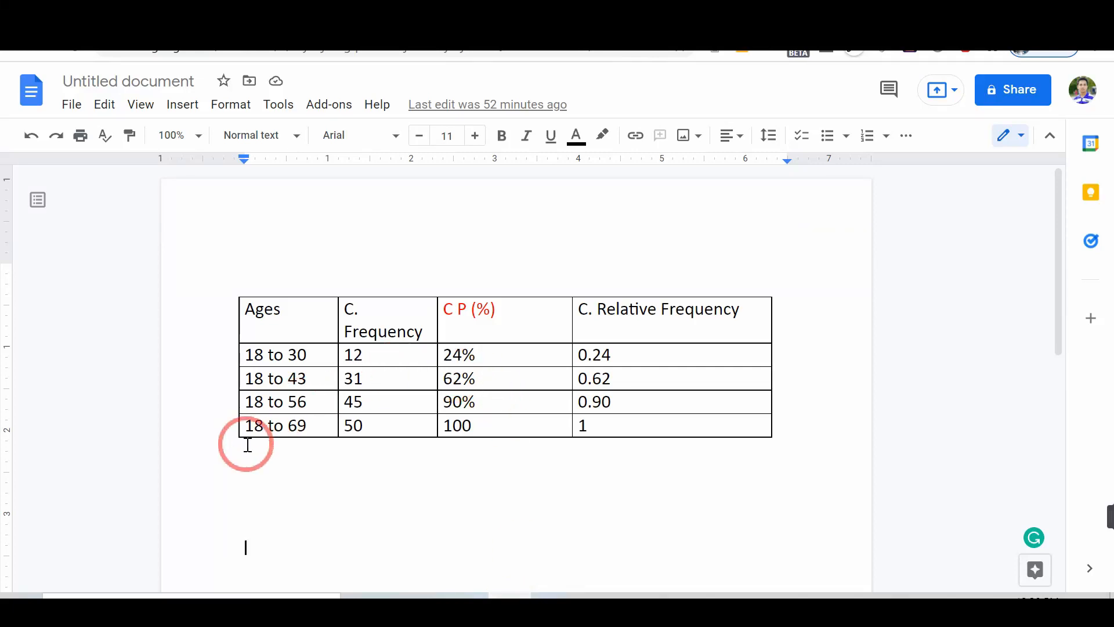
pyautogui.moveTo(325, 549)
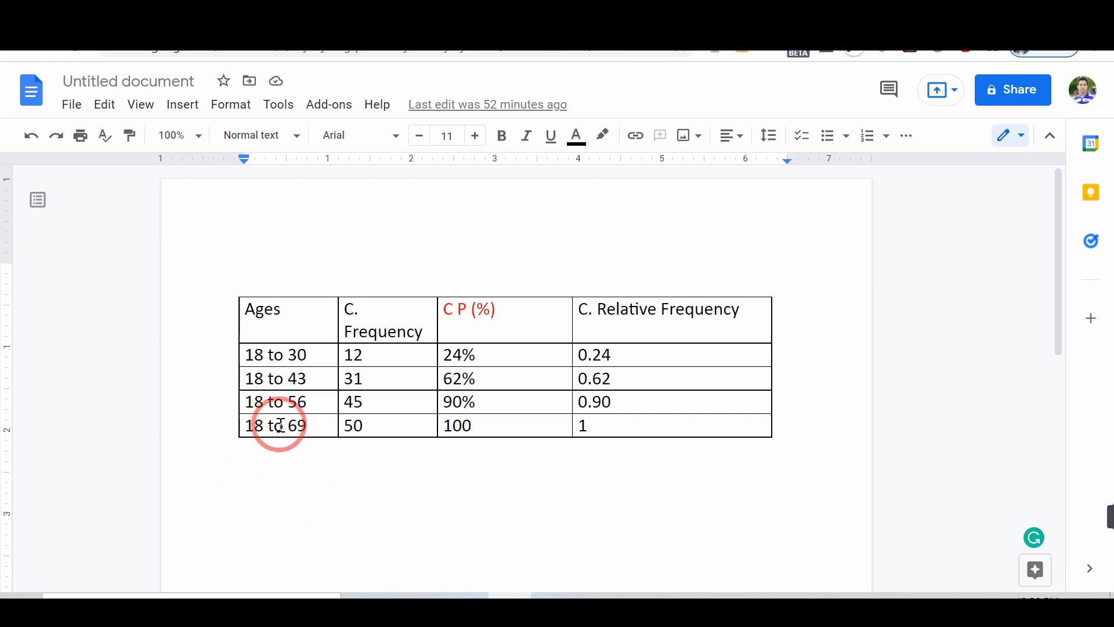
pyautogui.moveTo(310, 462)
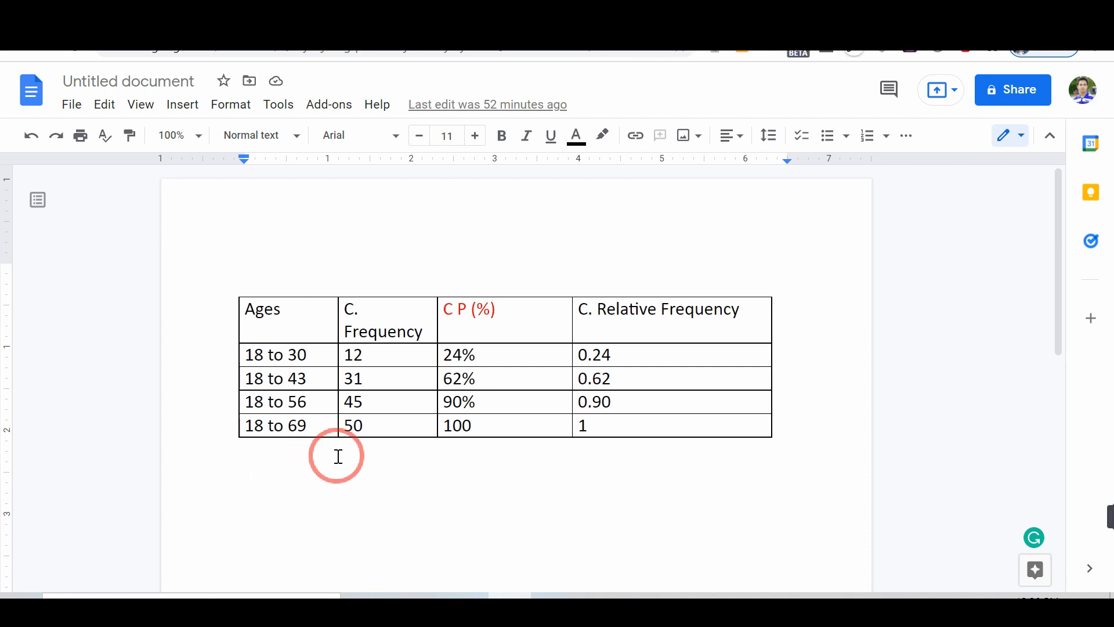
pyautogui.moveTo(301, 478)
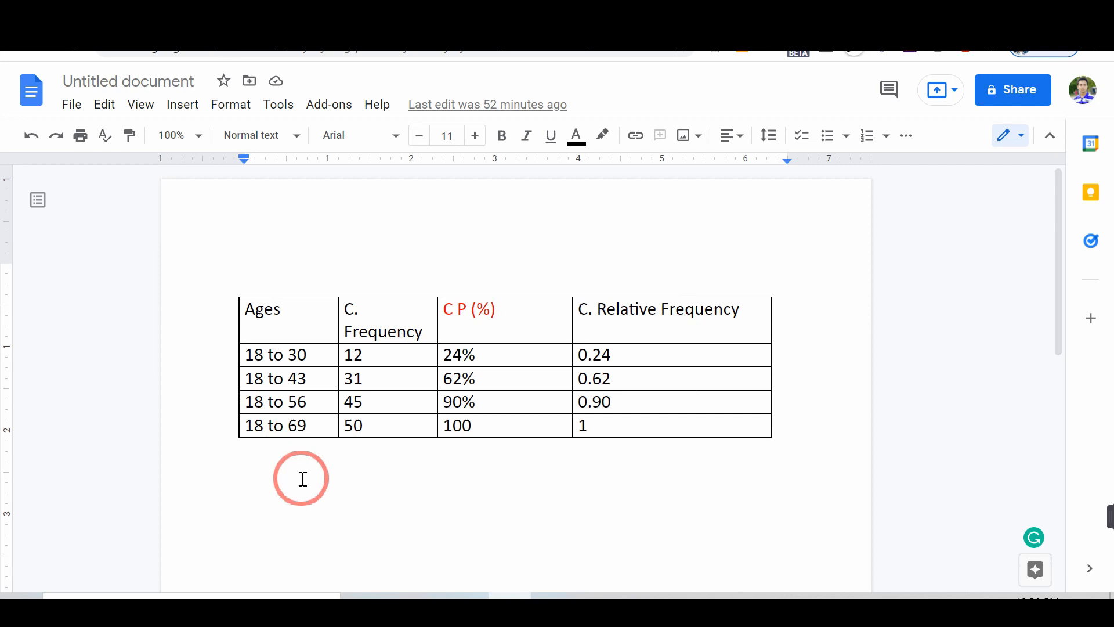
pyautogui.moveTo(233, 491)
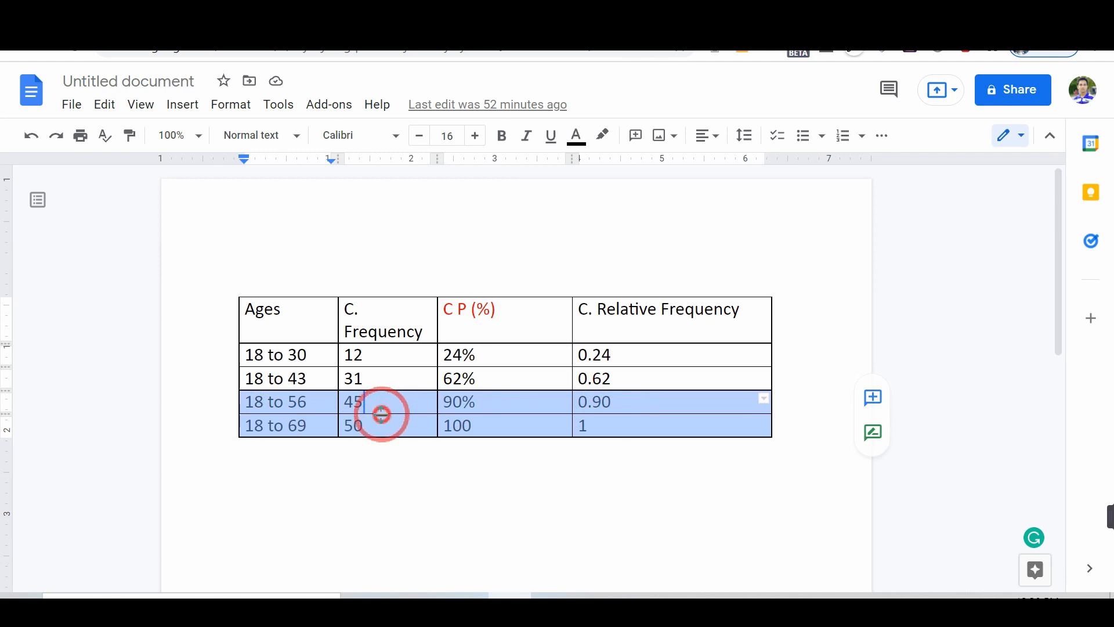
# Paste the 18–56 and 18–69 rows as a separate table below the original
pyautogui.click(387, 515)
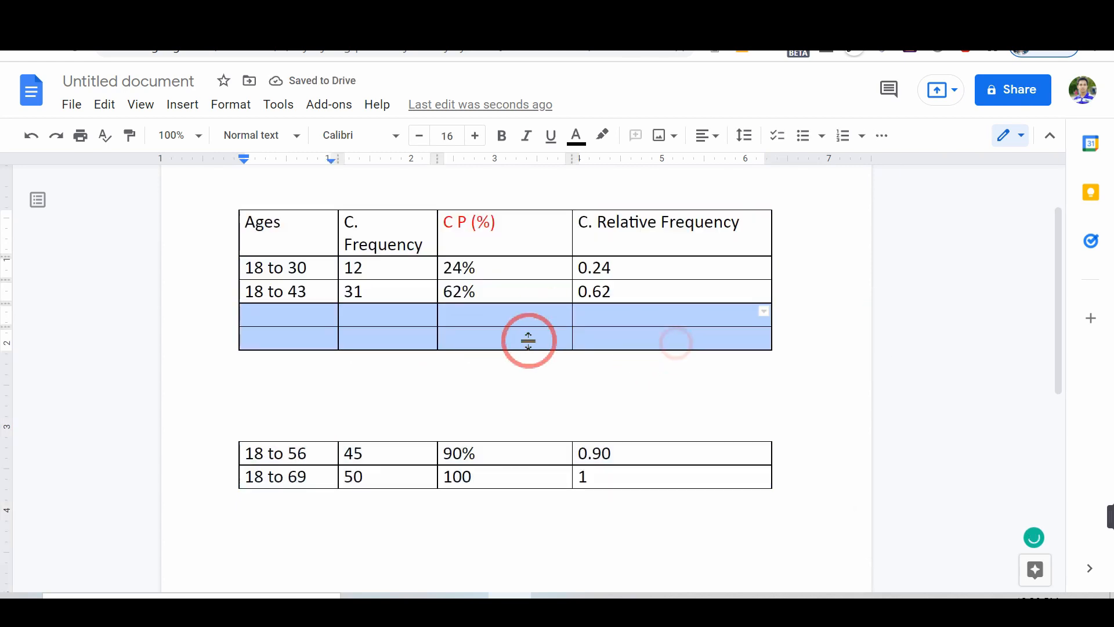
# Delete the two empty rows so the top table ends at 18–43
pyautogui.rightClick(528, 327)
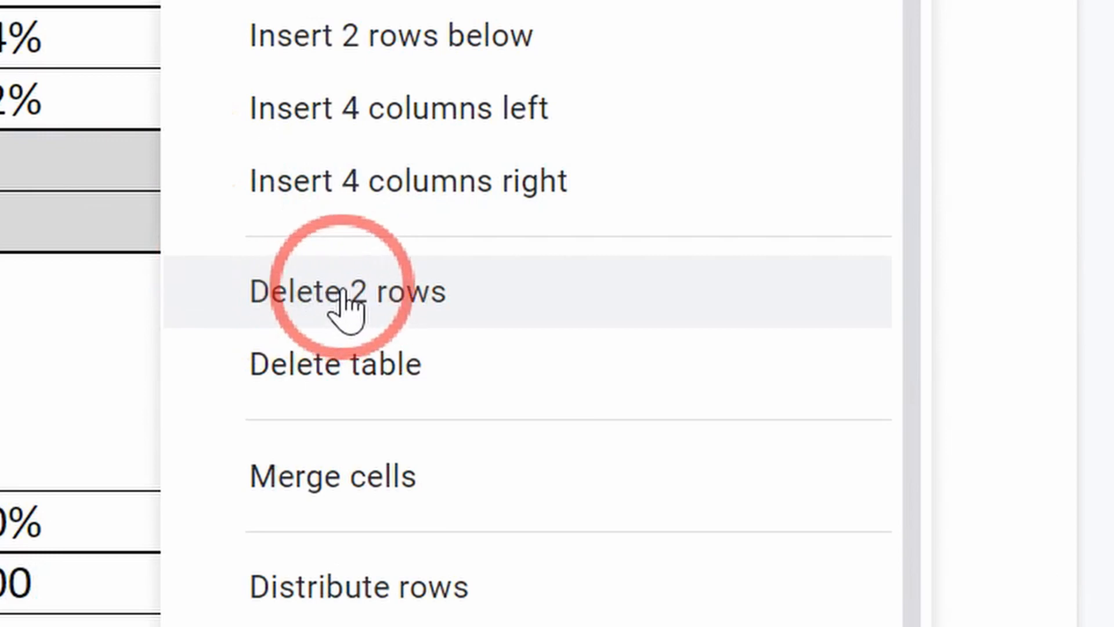
pyautogui.click(347, 291)
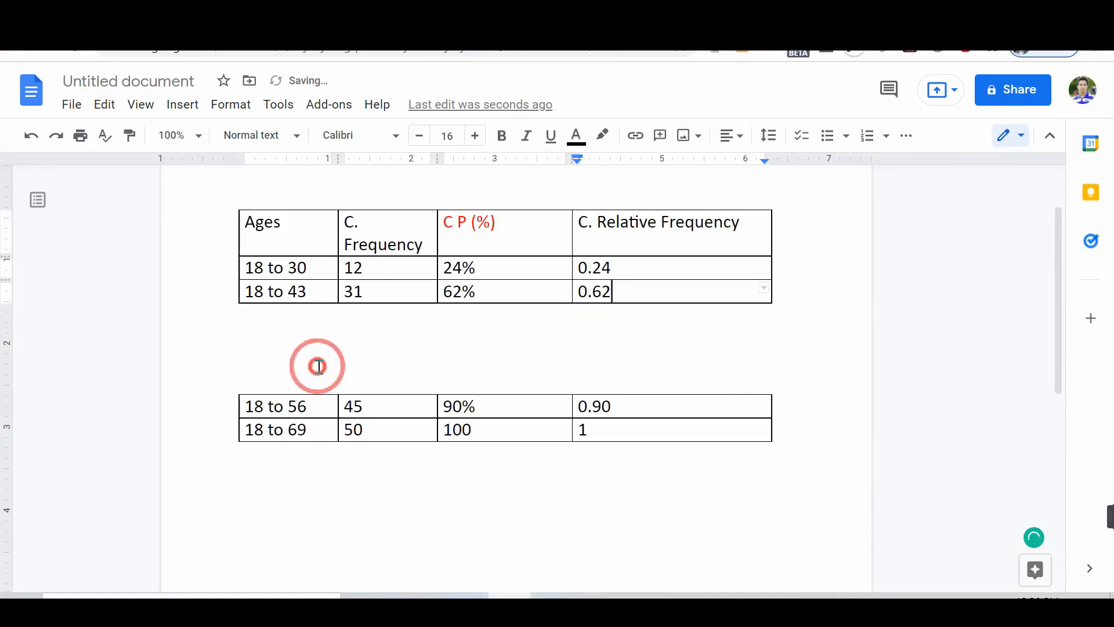
pyautogui.click(245, 340)
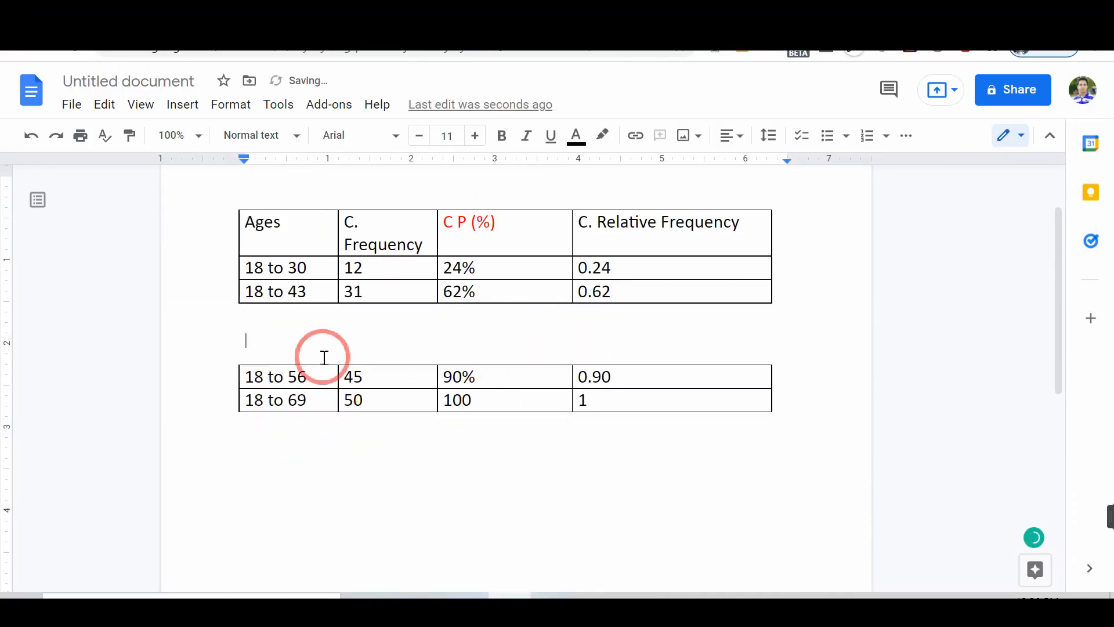
pyautogui.moveTo(121, 440)
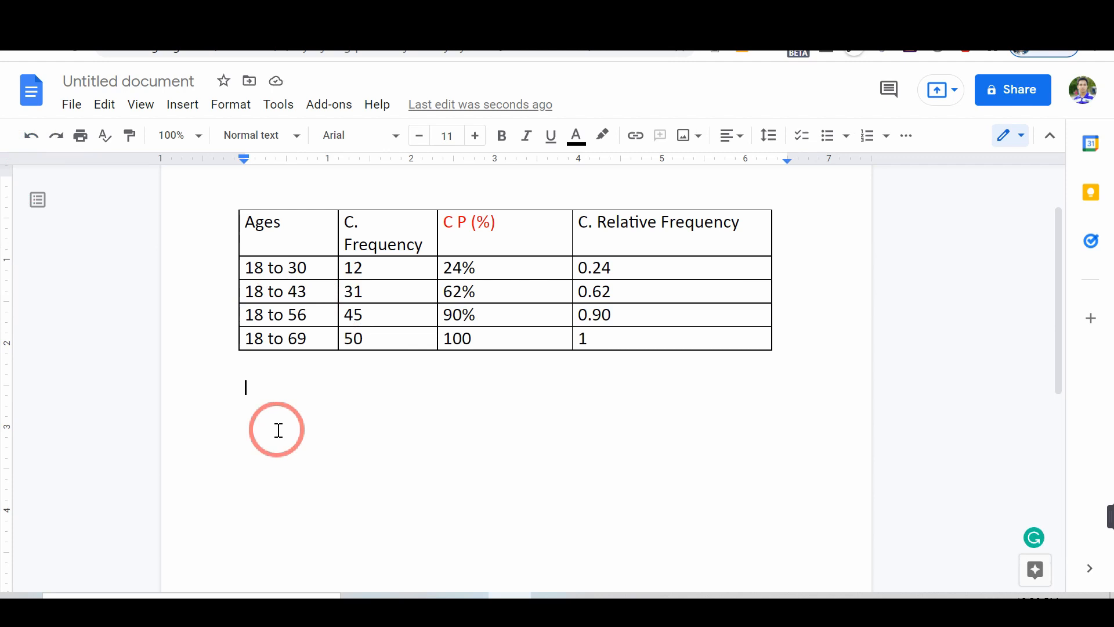
pyautogui.moveTo(656, 351)
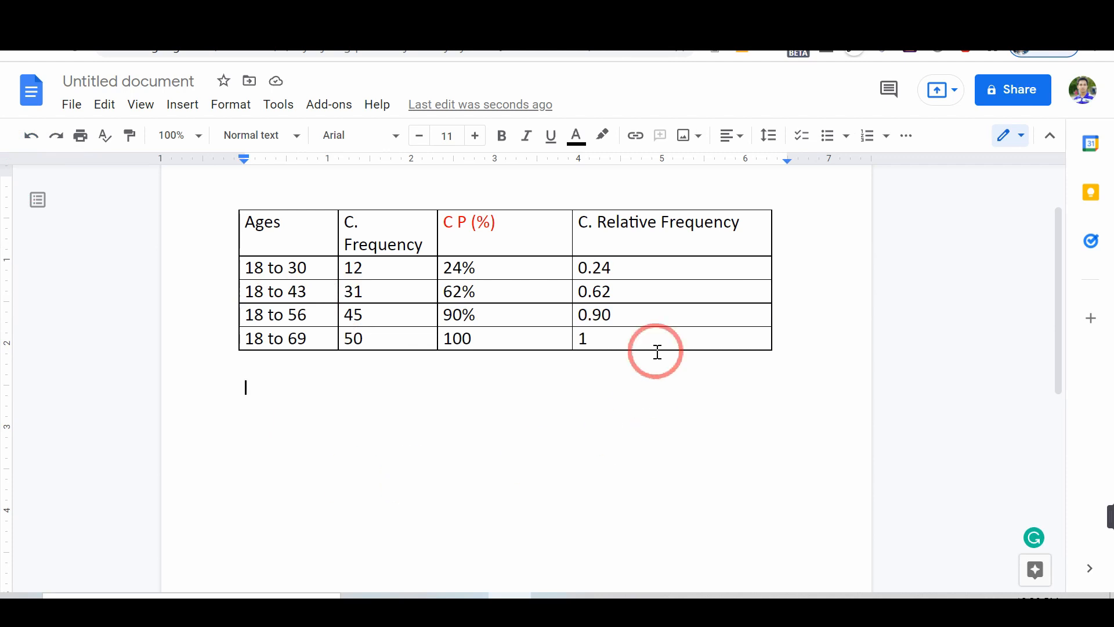
pyautogui.moveTo(628, 231)
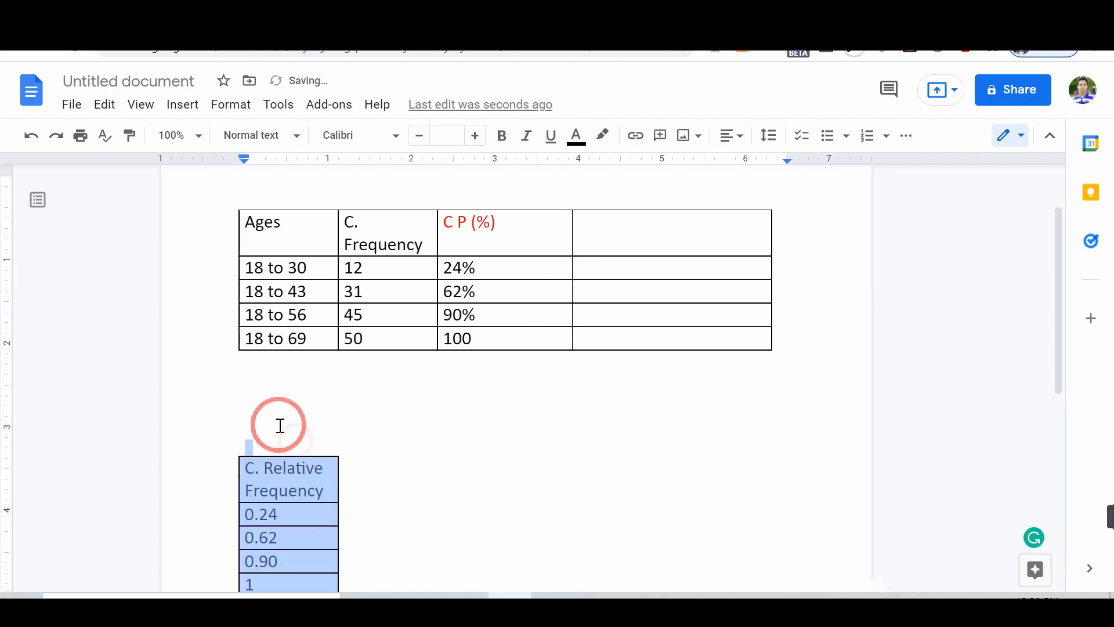
# Delete the empty last column, leaving Ages, C. Frequency and C P (%)
pyautogui.rightClick(279, 425)
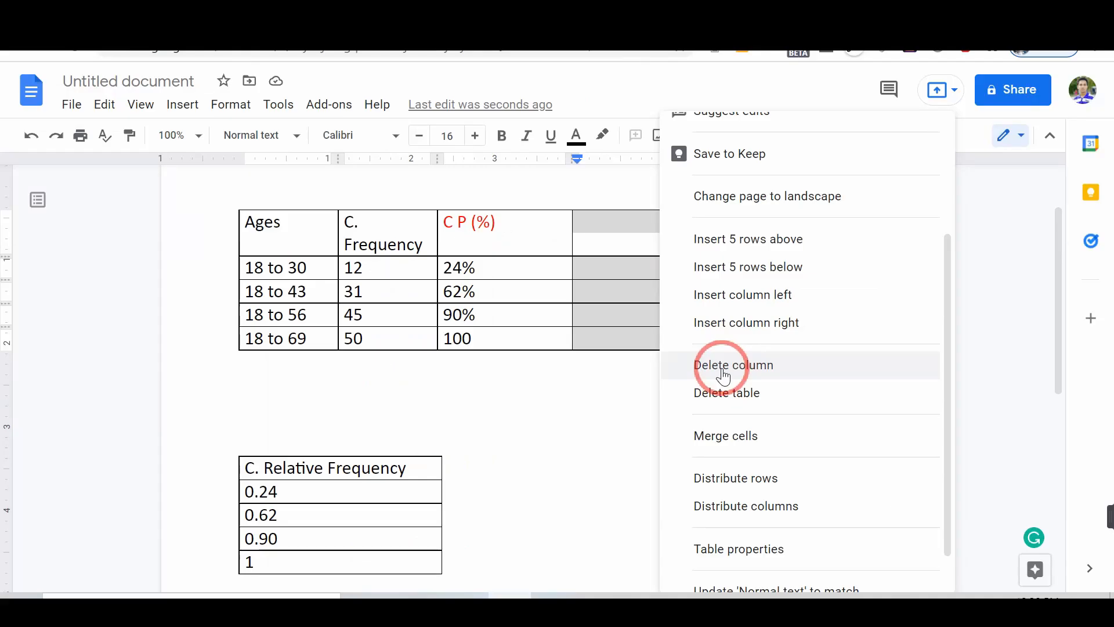
pyautogui.click(732, 364)
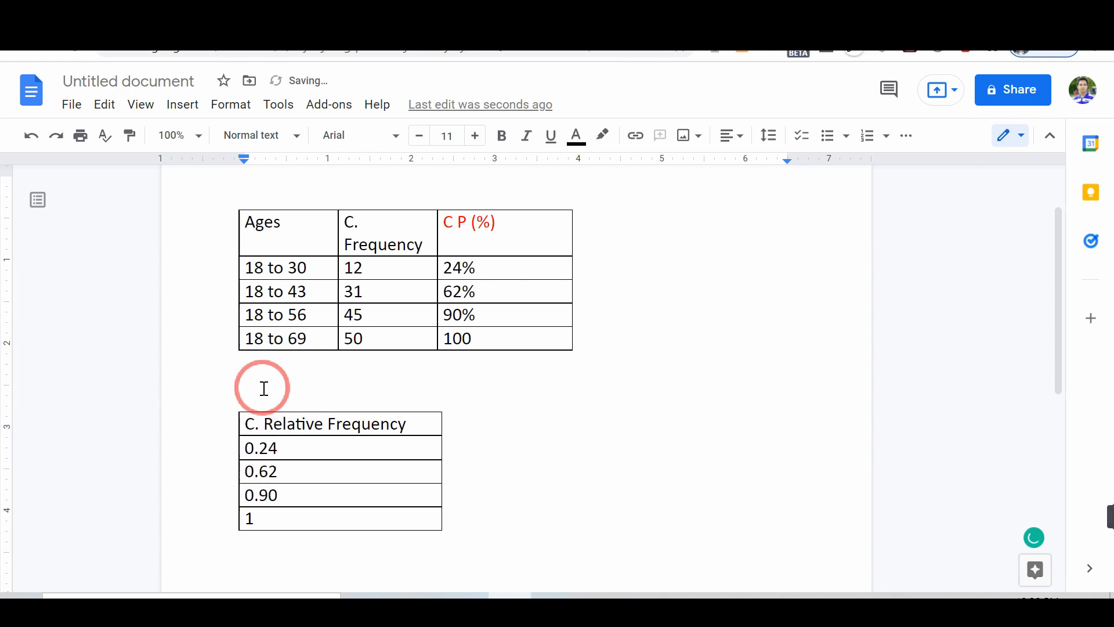
pyautogui.moveTo(574, 411)
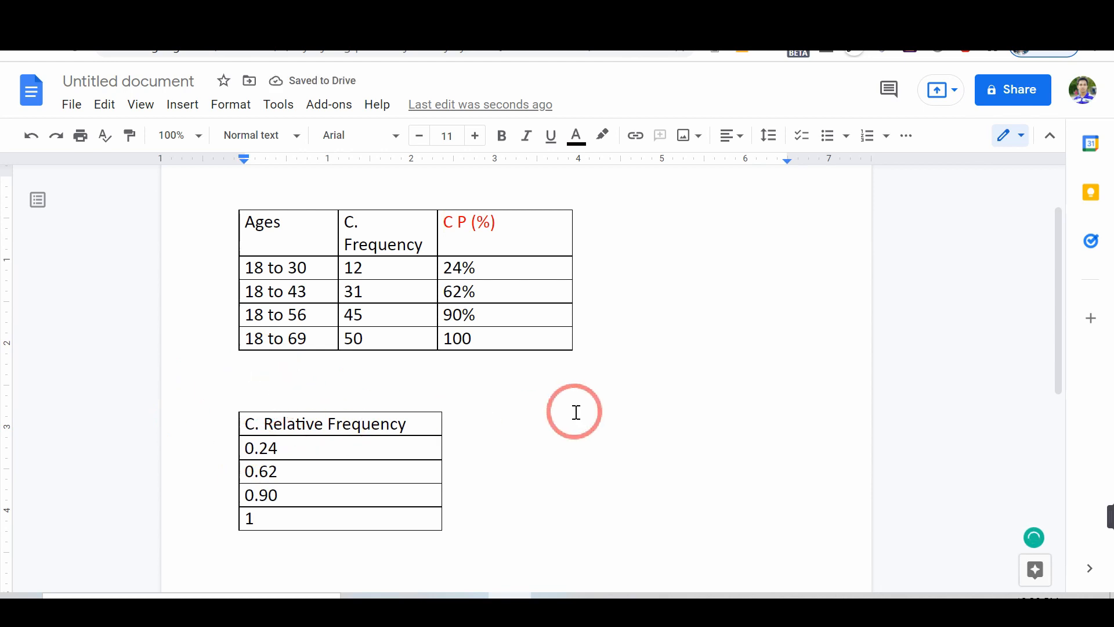